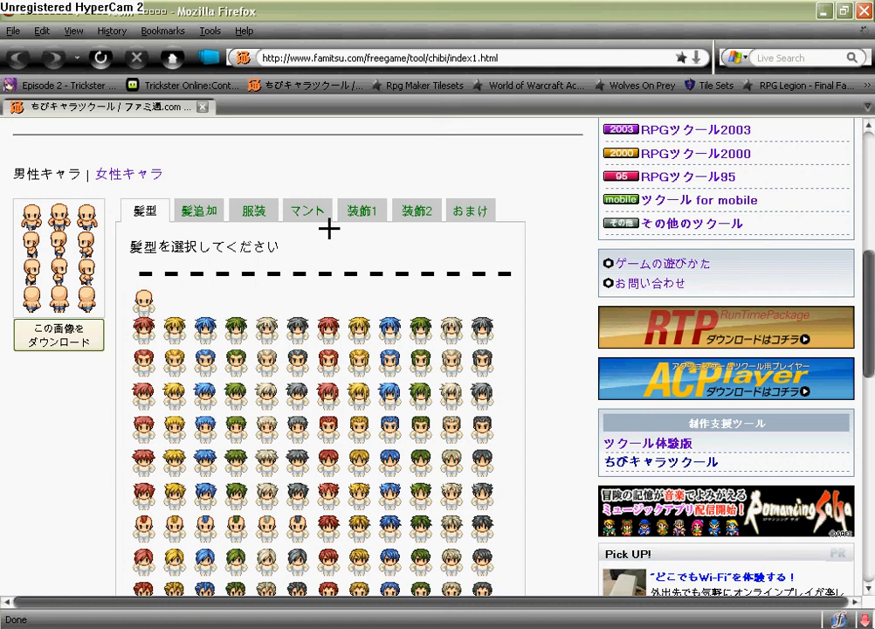
pyautogui.moveTo(69, 195)
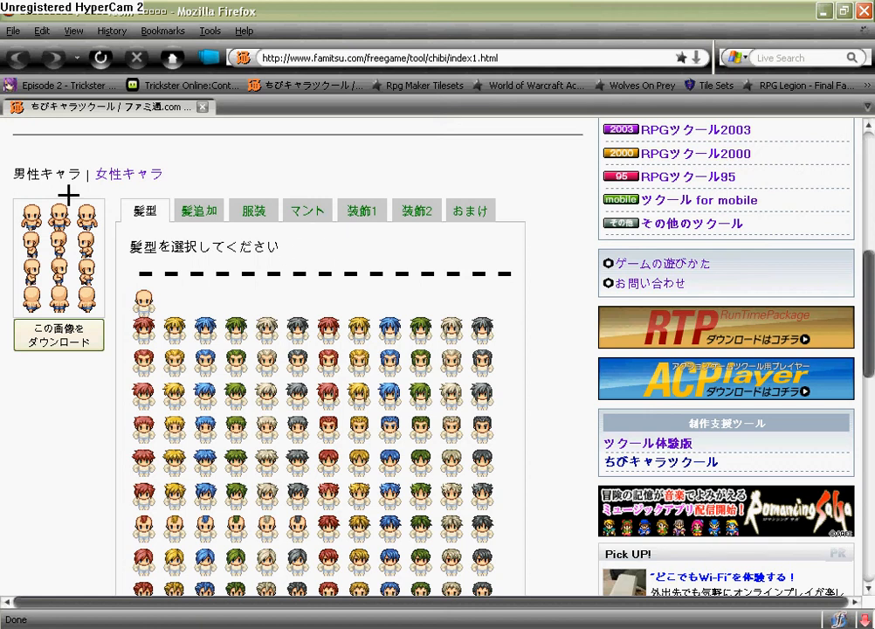
pyautogui.moveTo(98, 390)
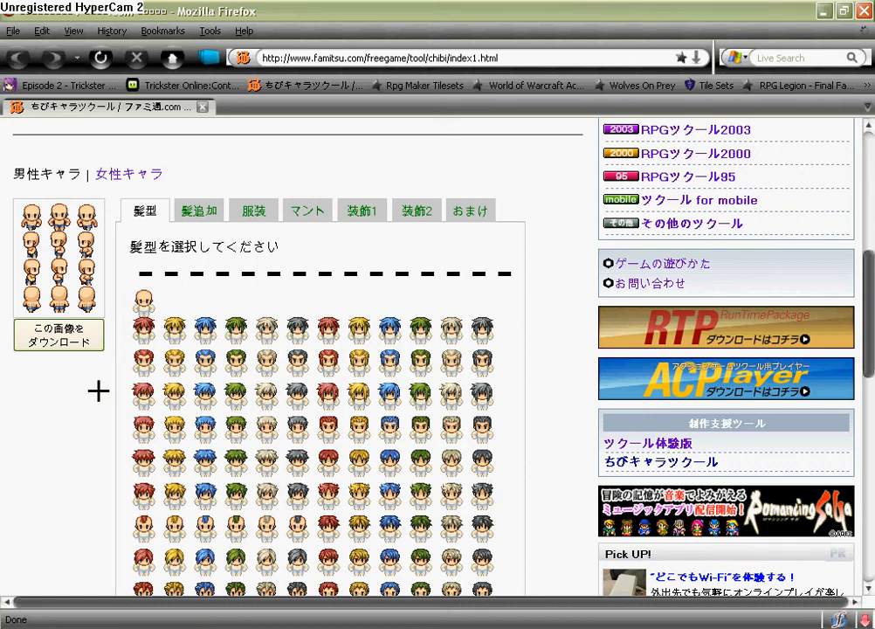
pyautogui.moveTo(142, 339)
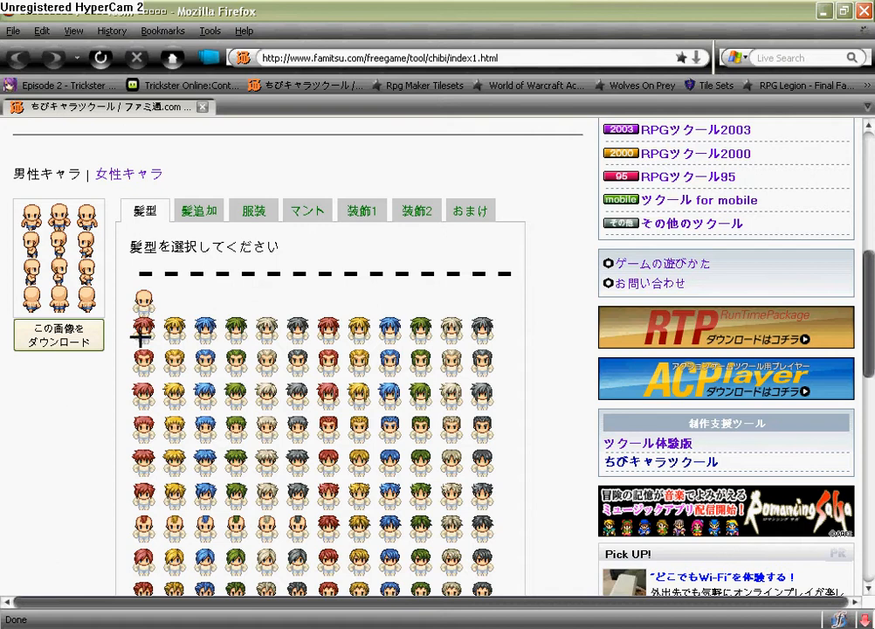
pyautogui.moveTo(505, 273)
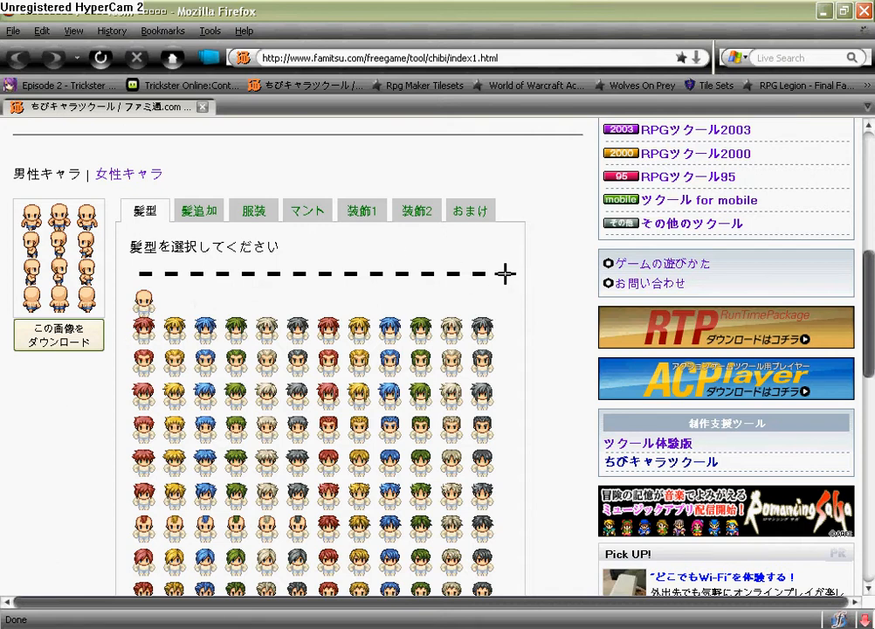
pyautogui.moveTo(195, 393)
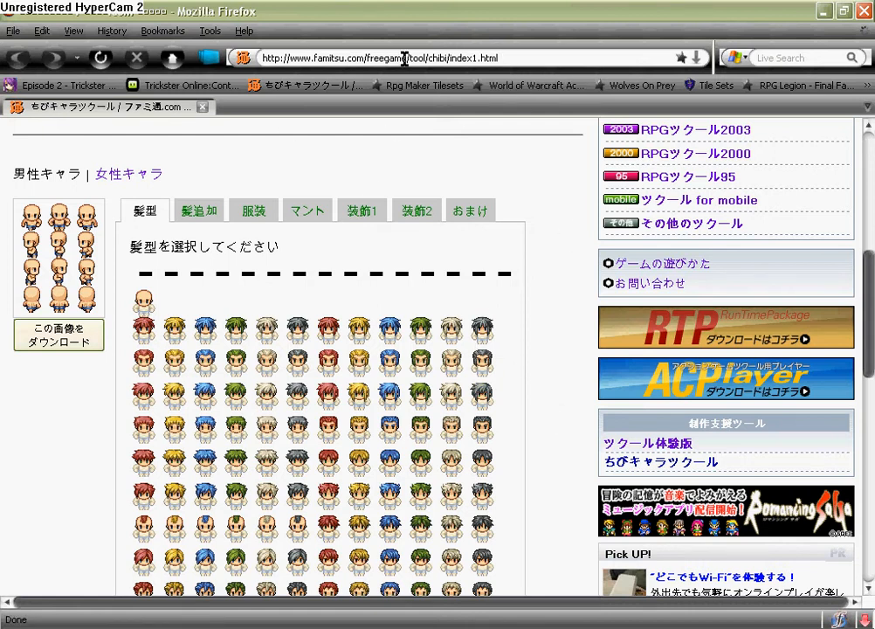
# Pick the long red hairstyle from the 髪型 grid for the bald base character.
pyautogui.click(402, 57)
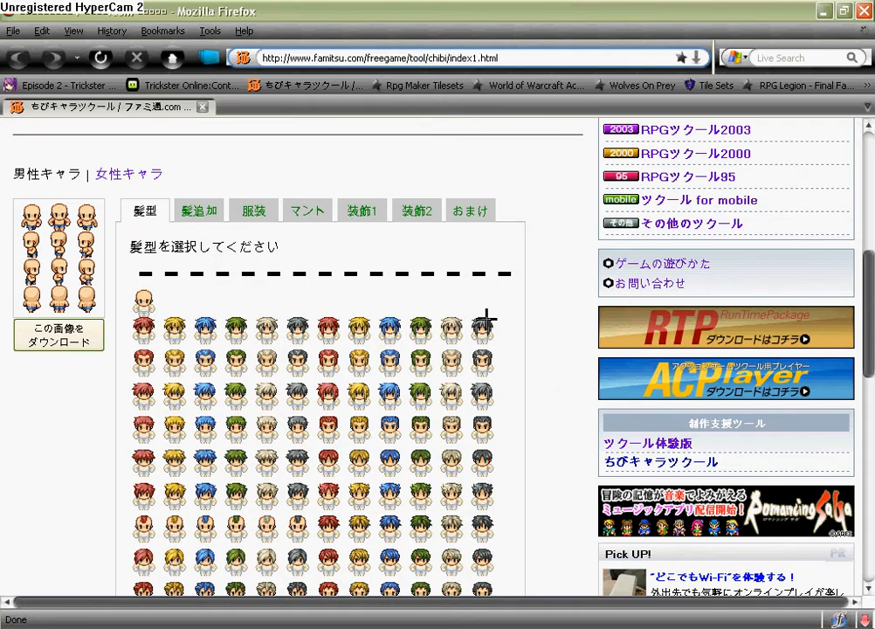
pyautogui.moveTo(339, 379)
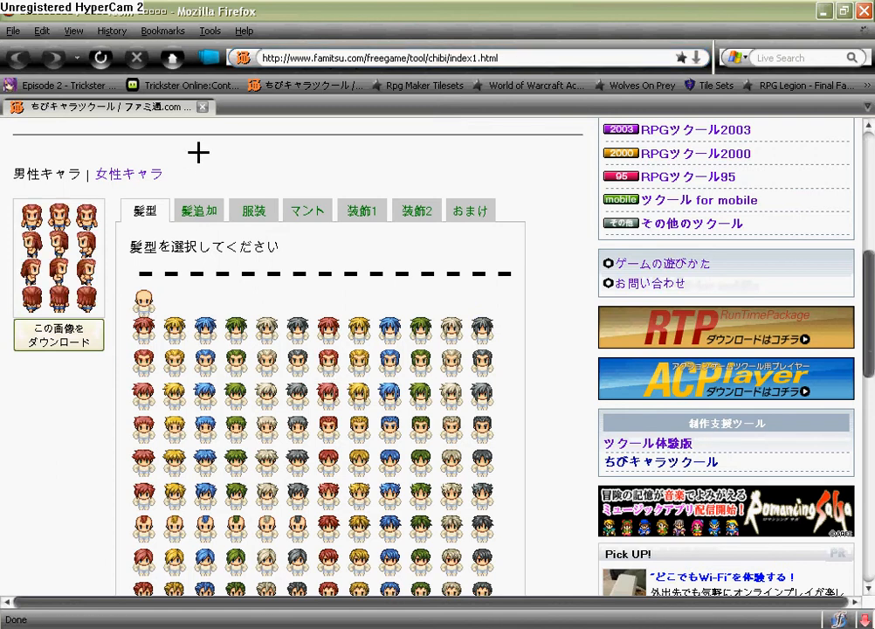
# Browse hair add-on, outfit and accessory choices, choose no second accessory, return to 装飾1.
pyautogui.click(198, 211)
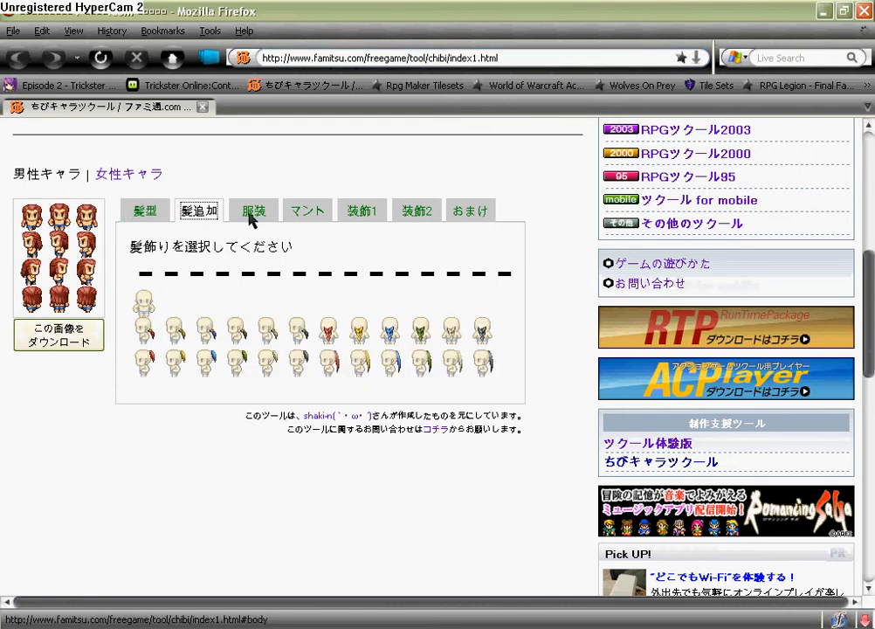
pyautogui.click(252, 209)
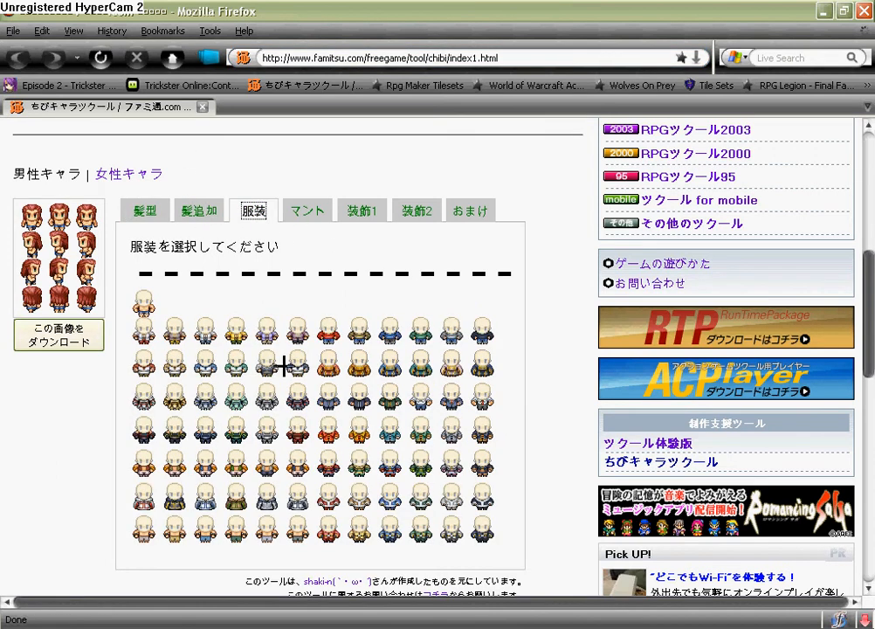
pyautogui.moveTo(344, 343)
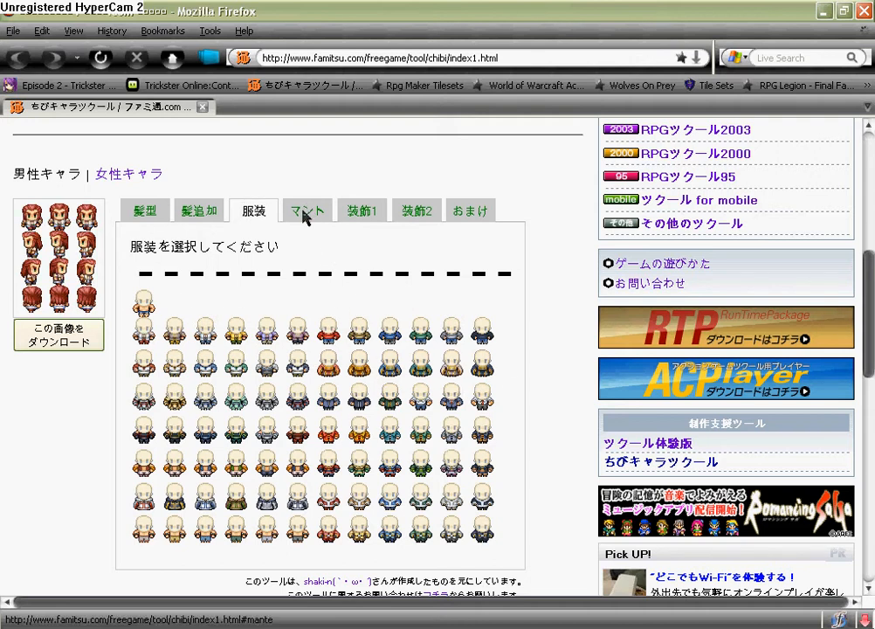
pyautogui.click(360, 210)
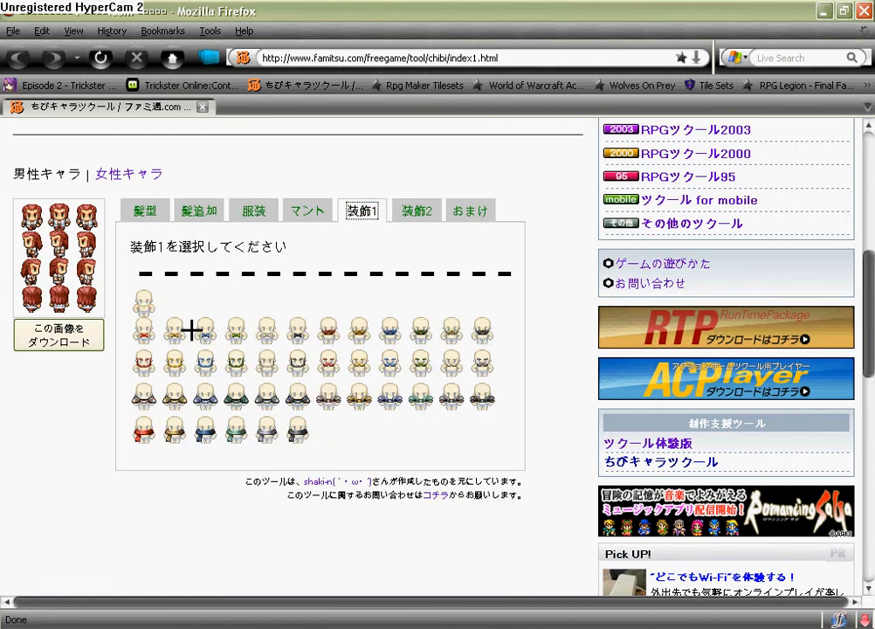
pyautogui.click(417, 211)
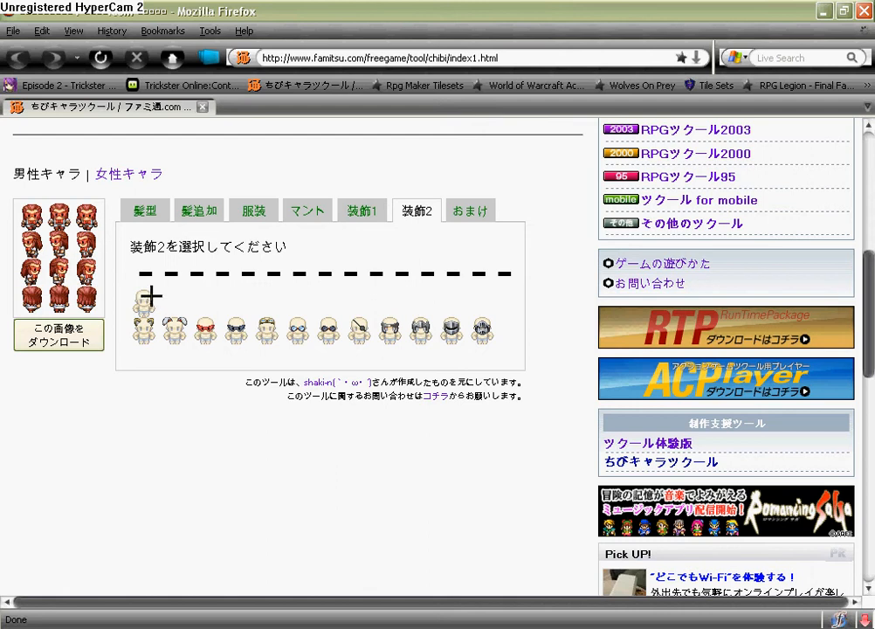
pyautogui.click(470, 210)
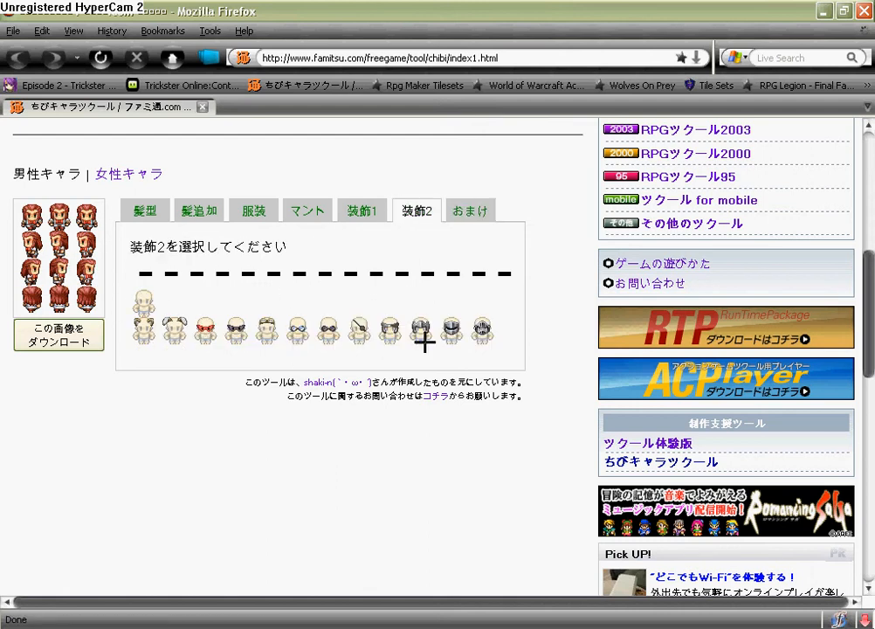
pyautogui.moveTo(252, 327)
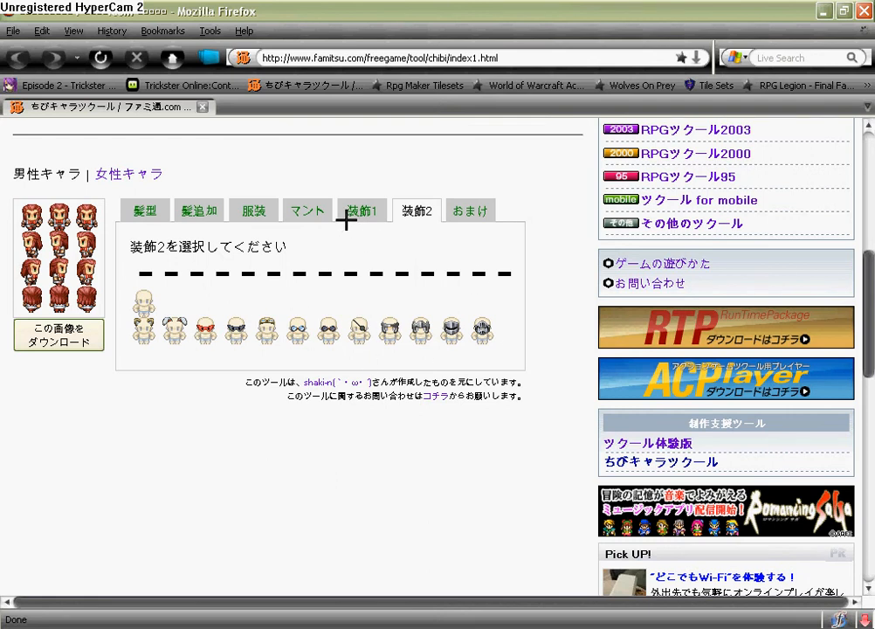
pyautogui.click(361, 210)
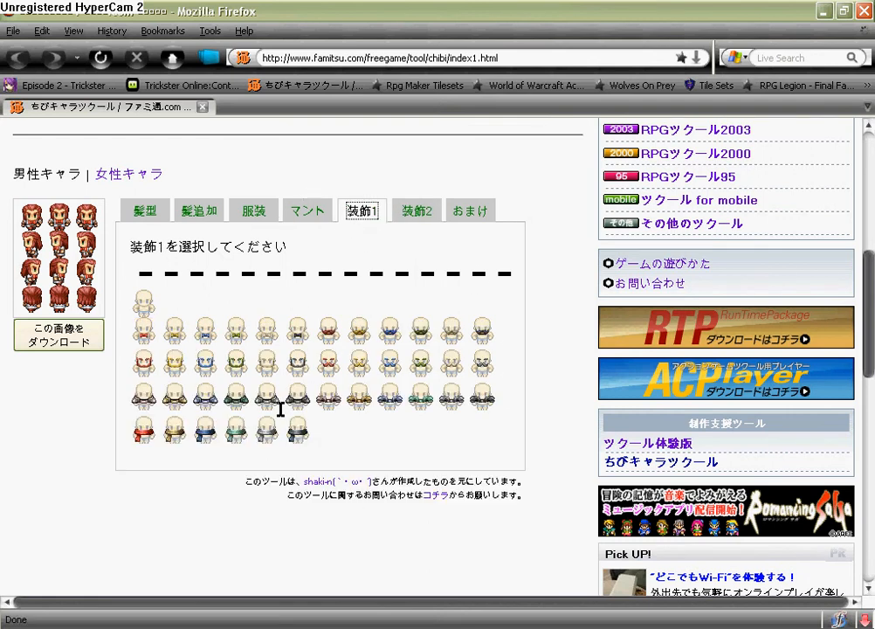
pyautogui.moveTo(208, 385)
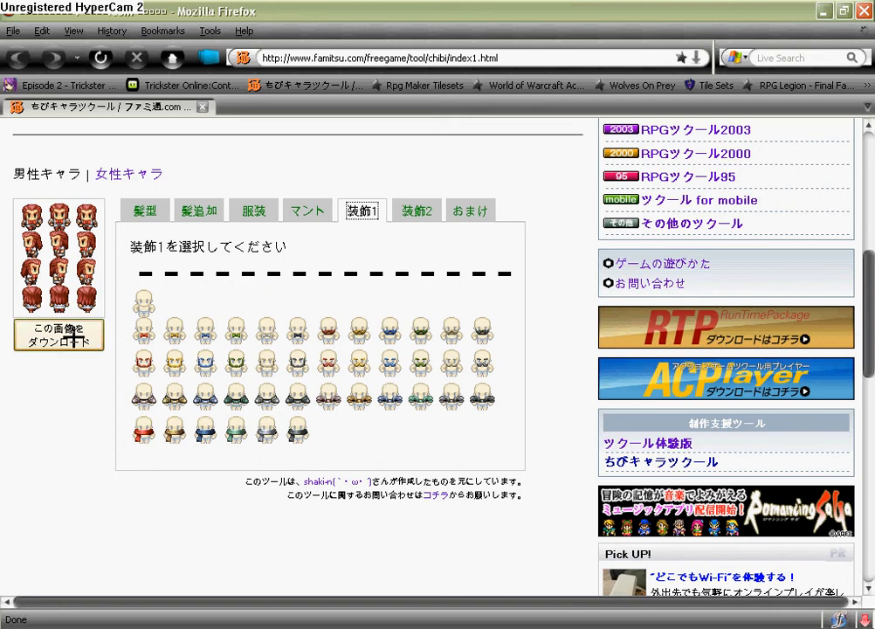
# Download the finished red-haired character sheet via この画像をダウンロード.
pyautogui.click(58, 335)
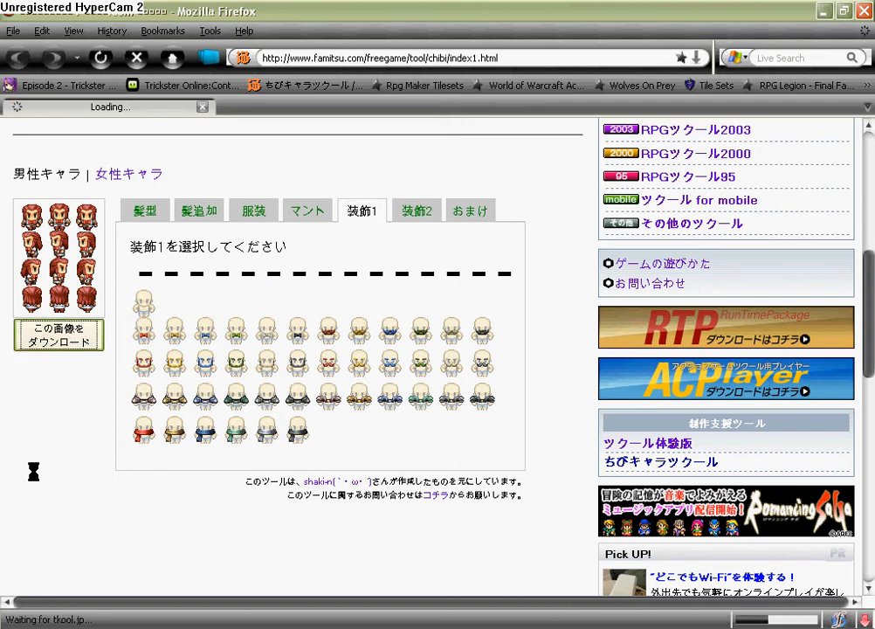
pyautogui.click(57, 335)
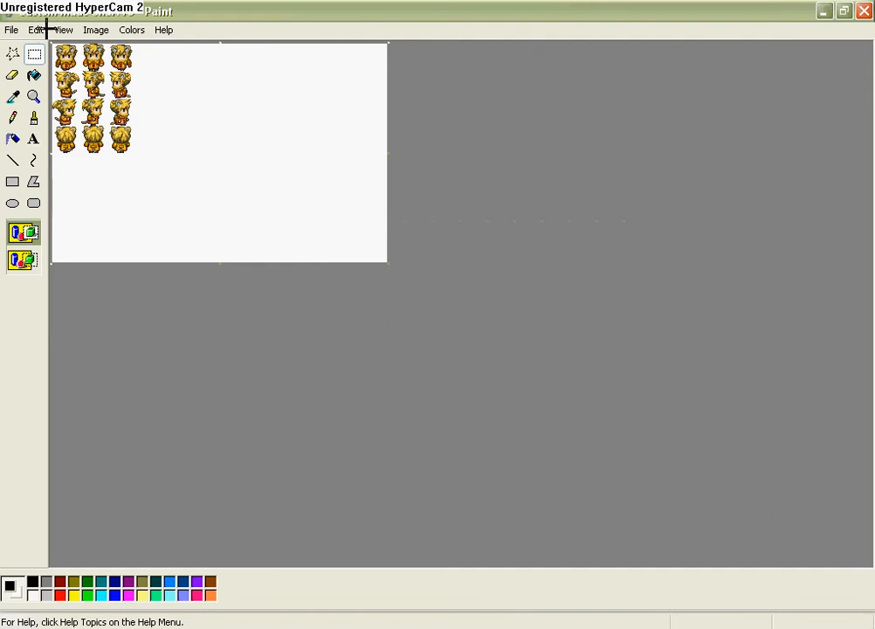
# Paste the downloaded image(3) from the Desktop over the blonde sprites via Paste From.
pyautogui.click(36, 30)
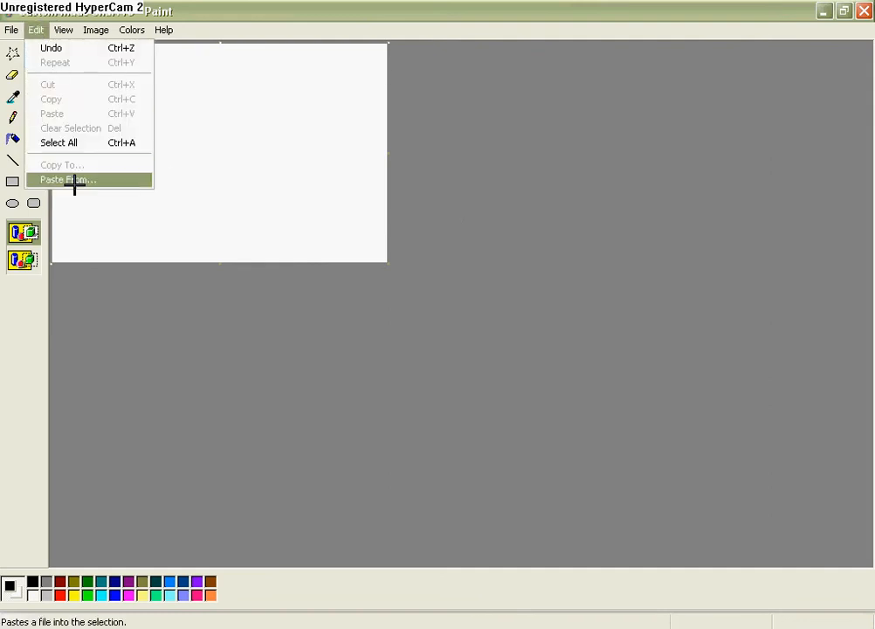
pyautogui.click(66, 179)
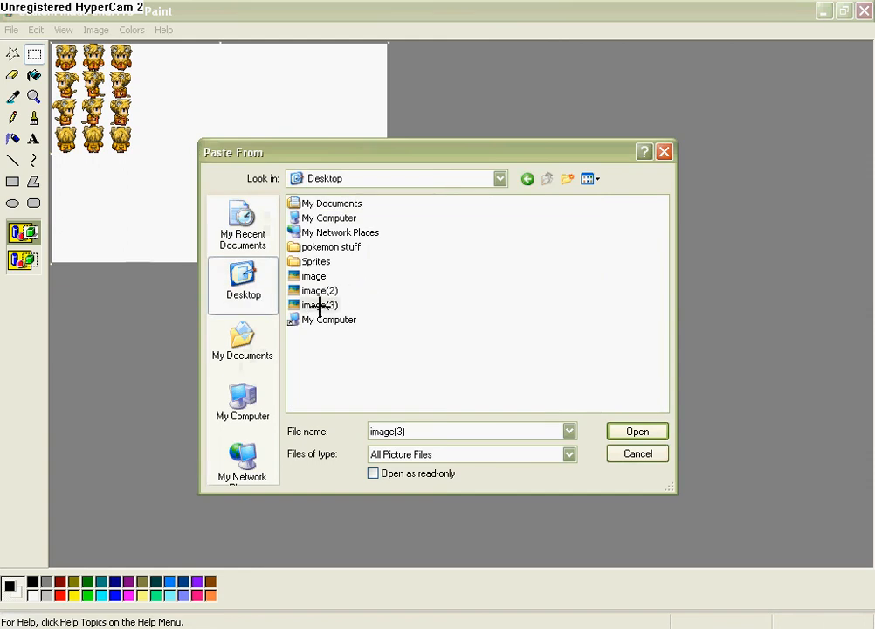
pyautogui.click(636, 431)
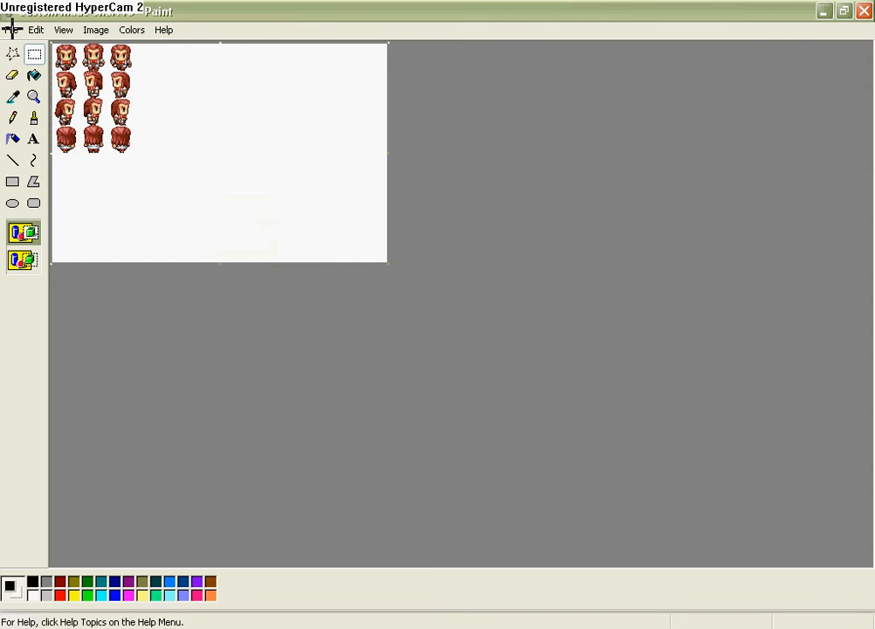
# Save the sheet as a new 'Custom made char' PNG in the Sprites folder.
pyautogui.click(11, 30)
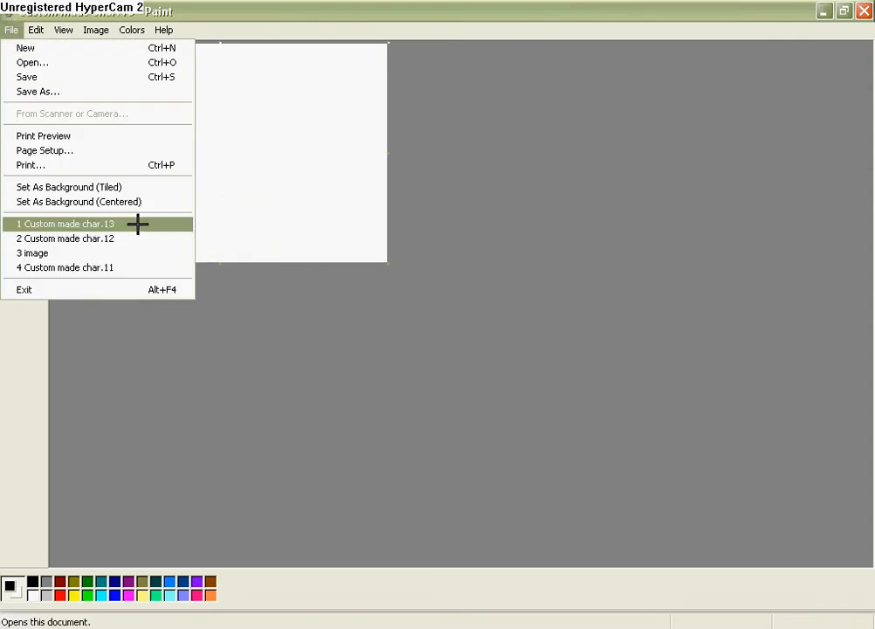
pyautogui.click(62, 223)
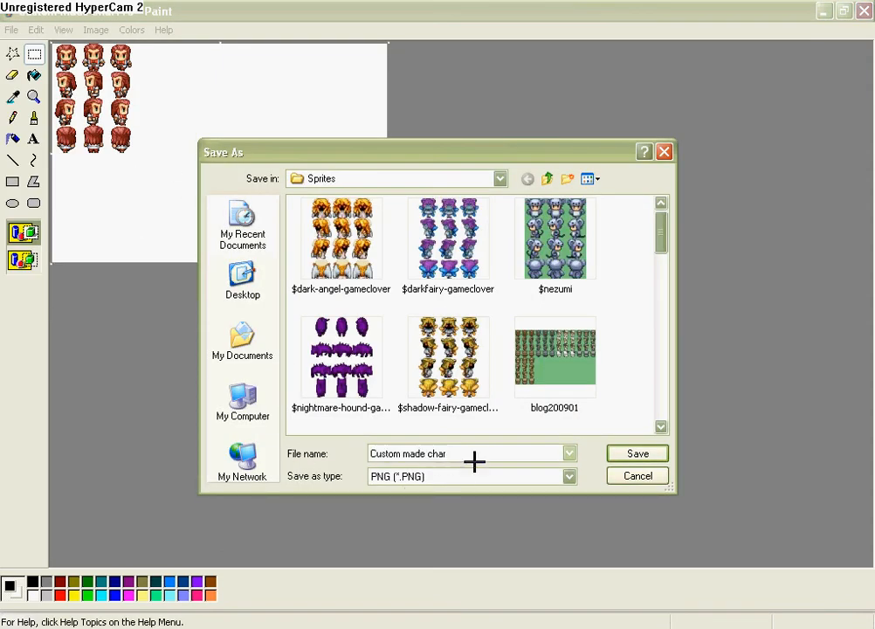
pyautogui.click(568, 454)
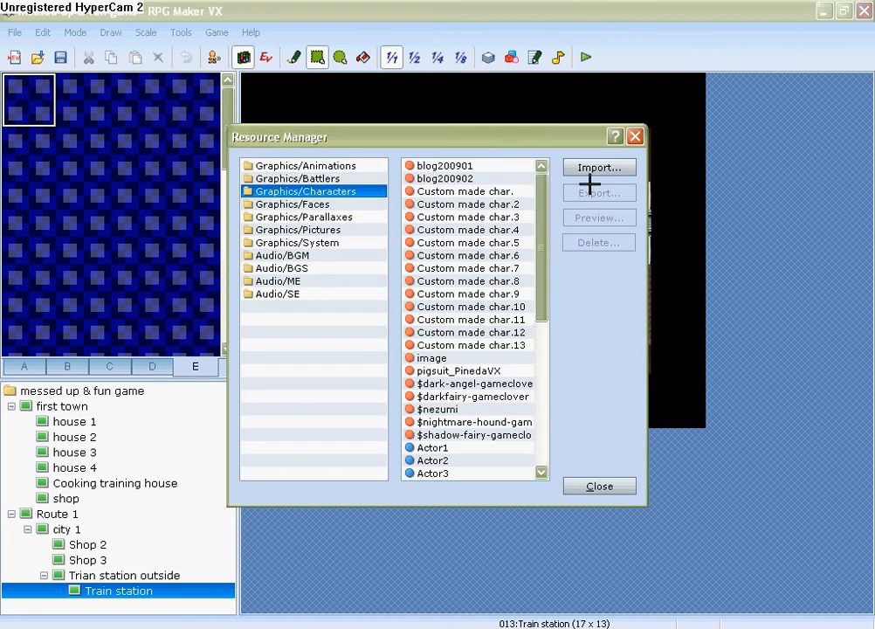
# Import Custom made char.14 from Sprites into Graphics/Characters in Resource Manager.
pyautogui.click(599, 167)
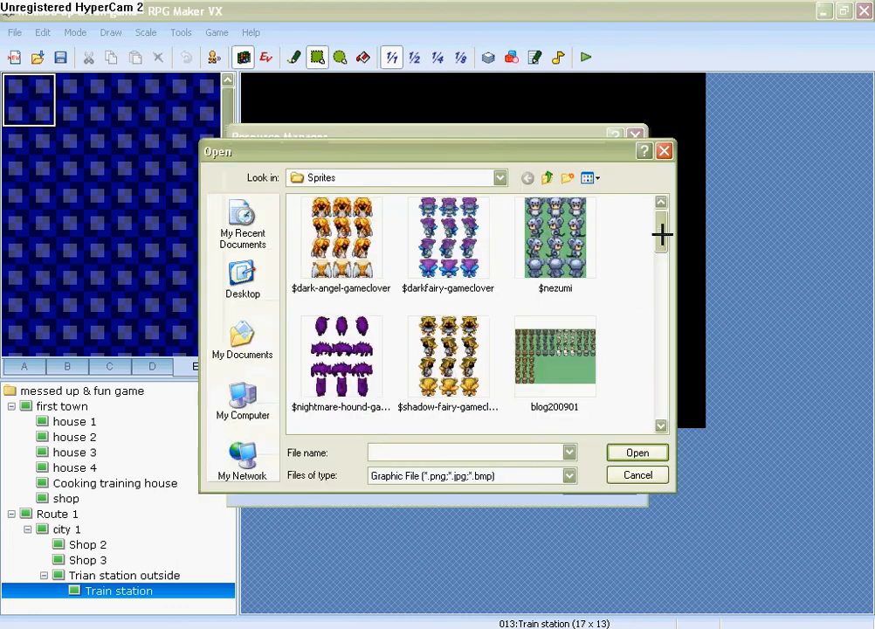
pyautogui.moveTo(659, 234)
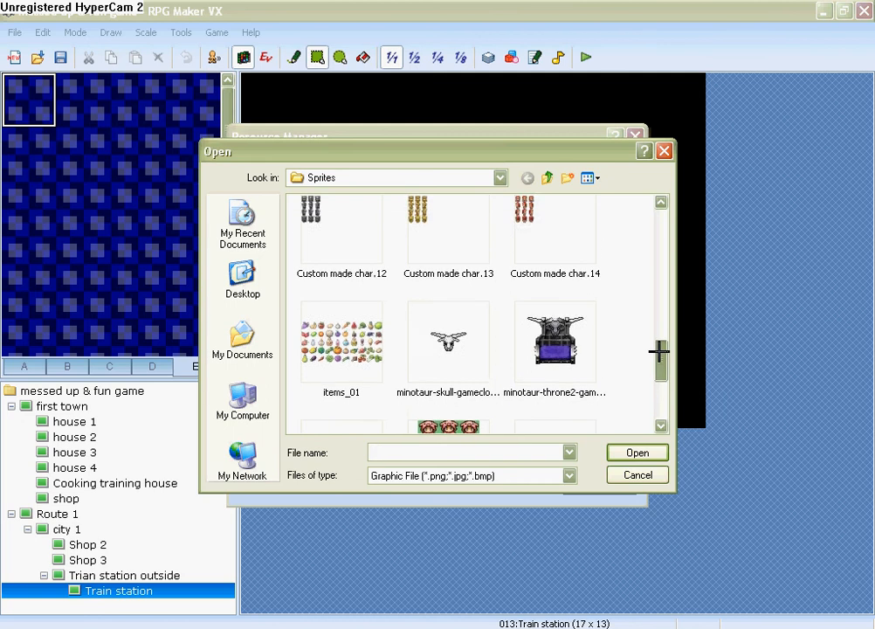
pyautogui.doubleClick(554, 341)
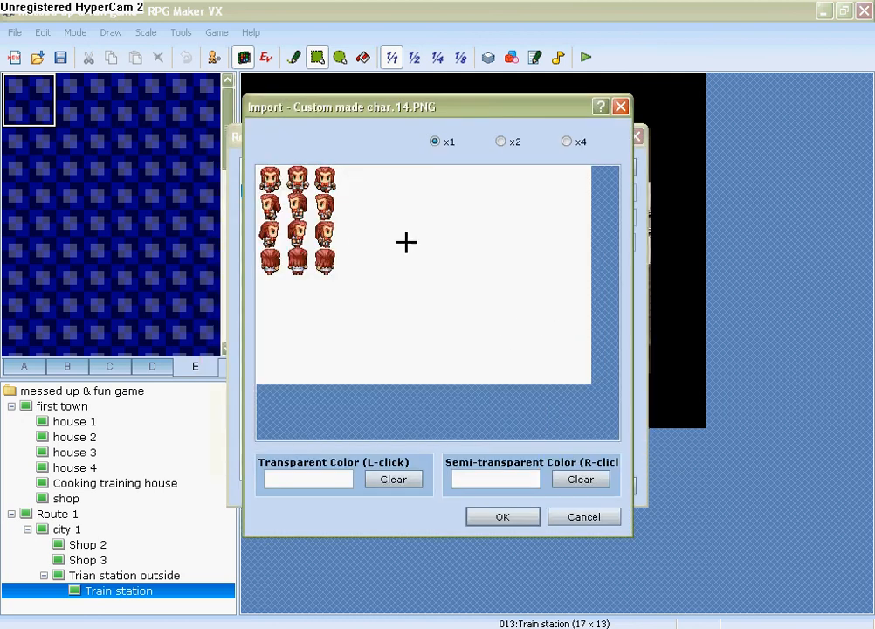
pyautogui.click(584, 516)
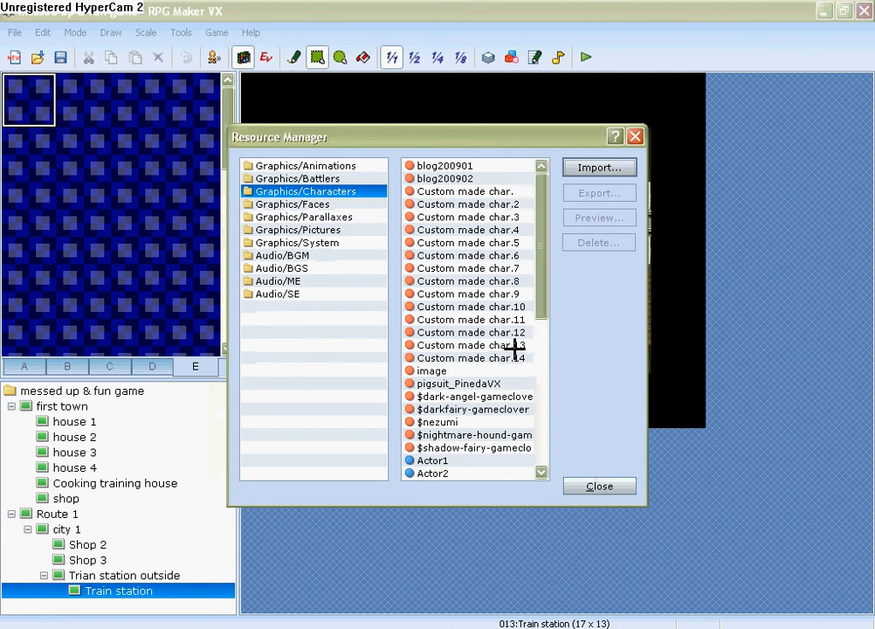
# Assign Custom made char.14 as Ralph's character graphic in Database > Actors.
pyautogui.click(599, 485)
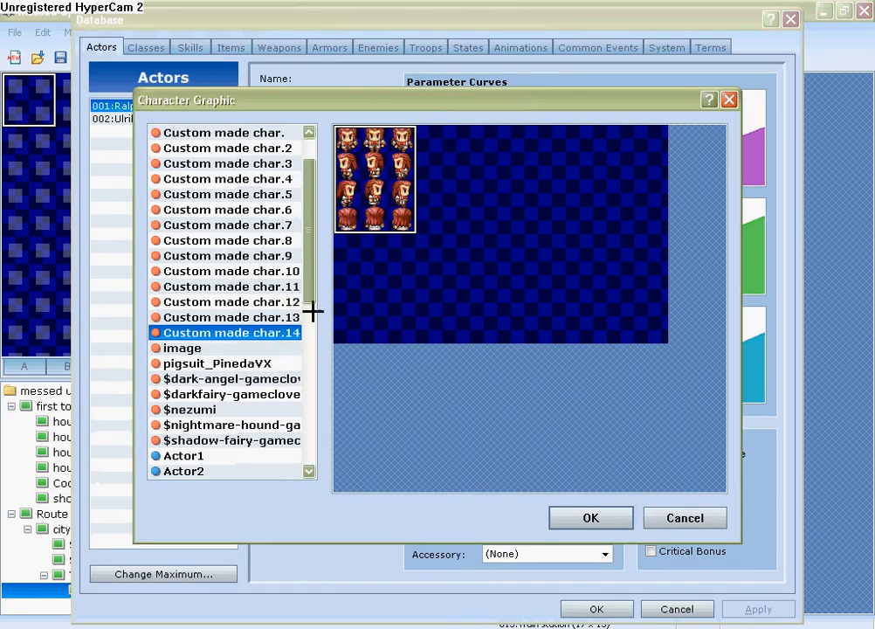
pyautogui.click(591, 517)
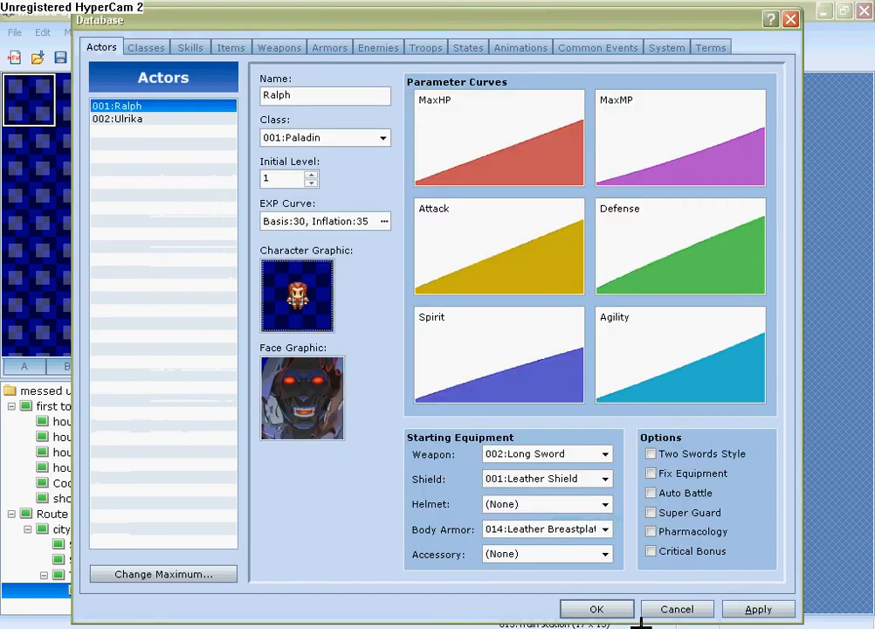